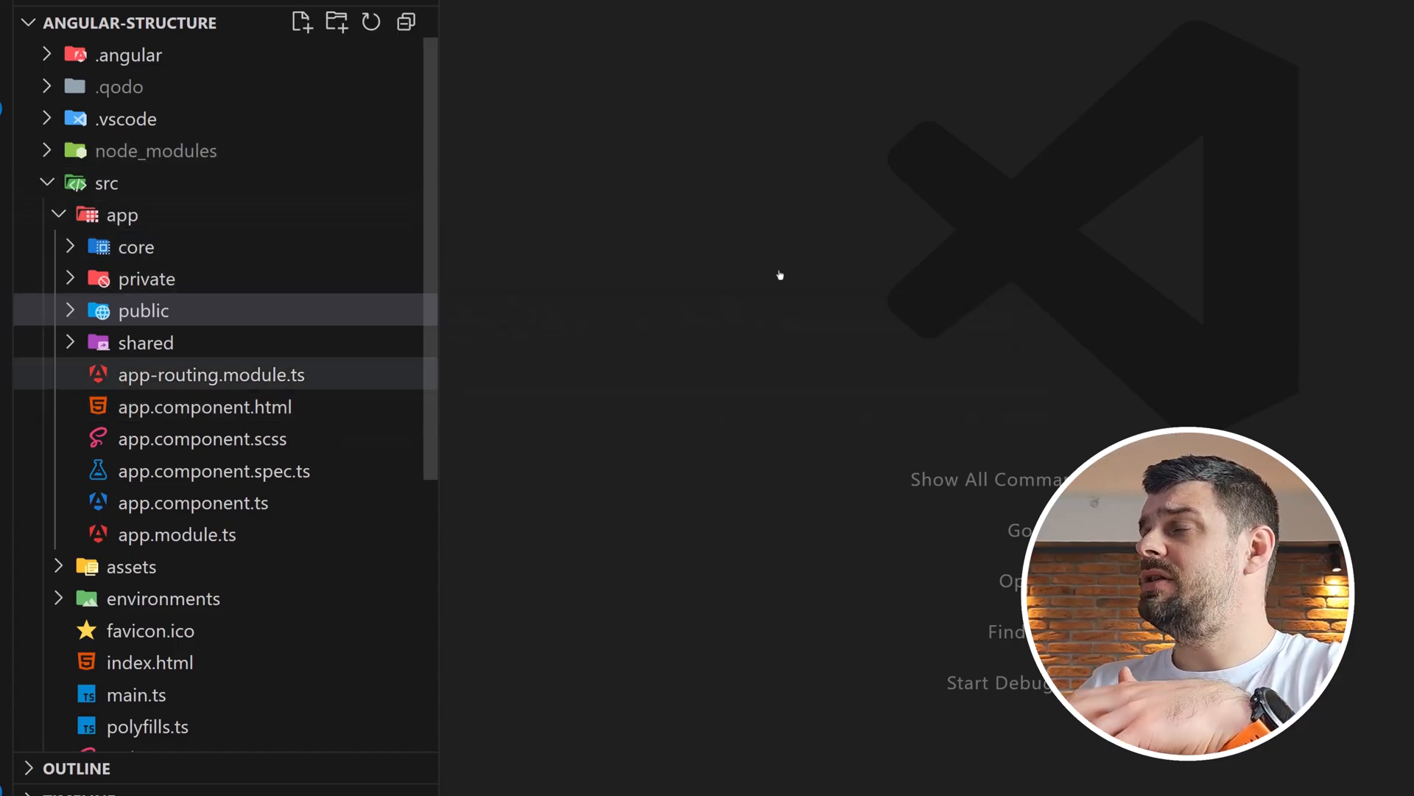
- Open src/app/app.module.ts in the angular-structure project
click(136, 246)
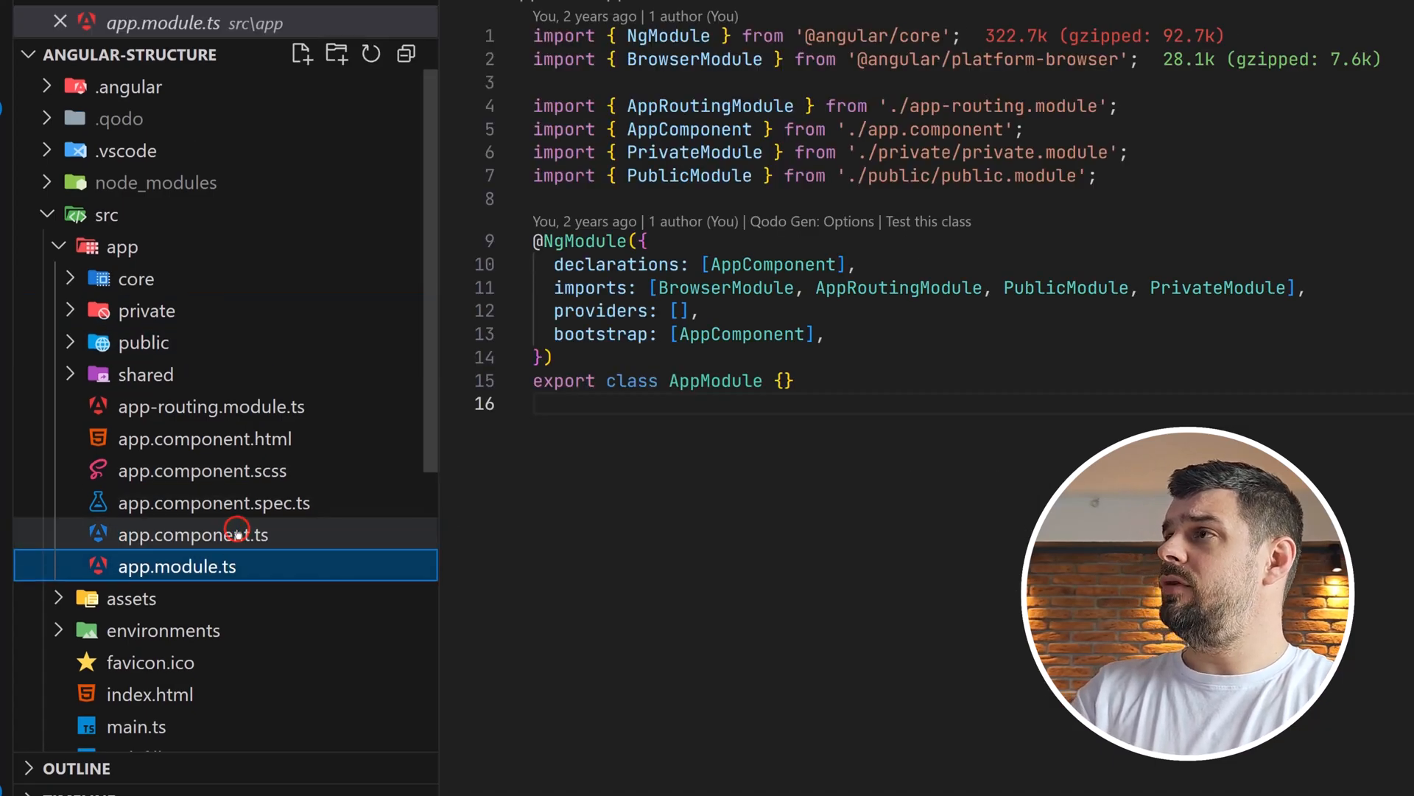
- Expand and collapse the core, shared and public folders, ending with public expanded
click(142, 342)
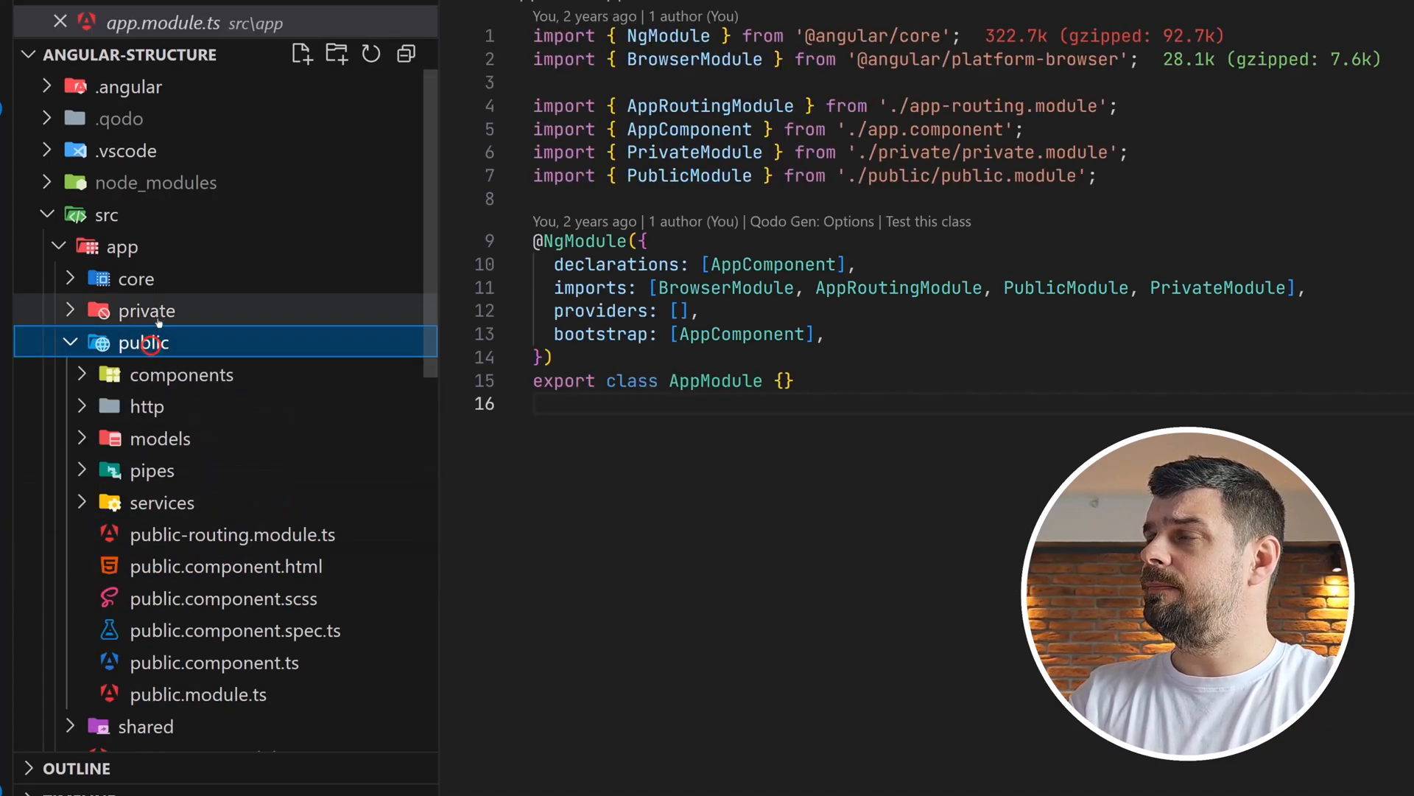
click(146, 310)
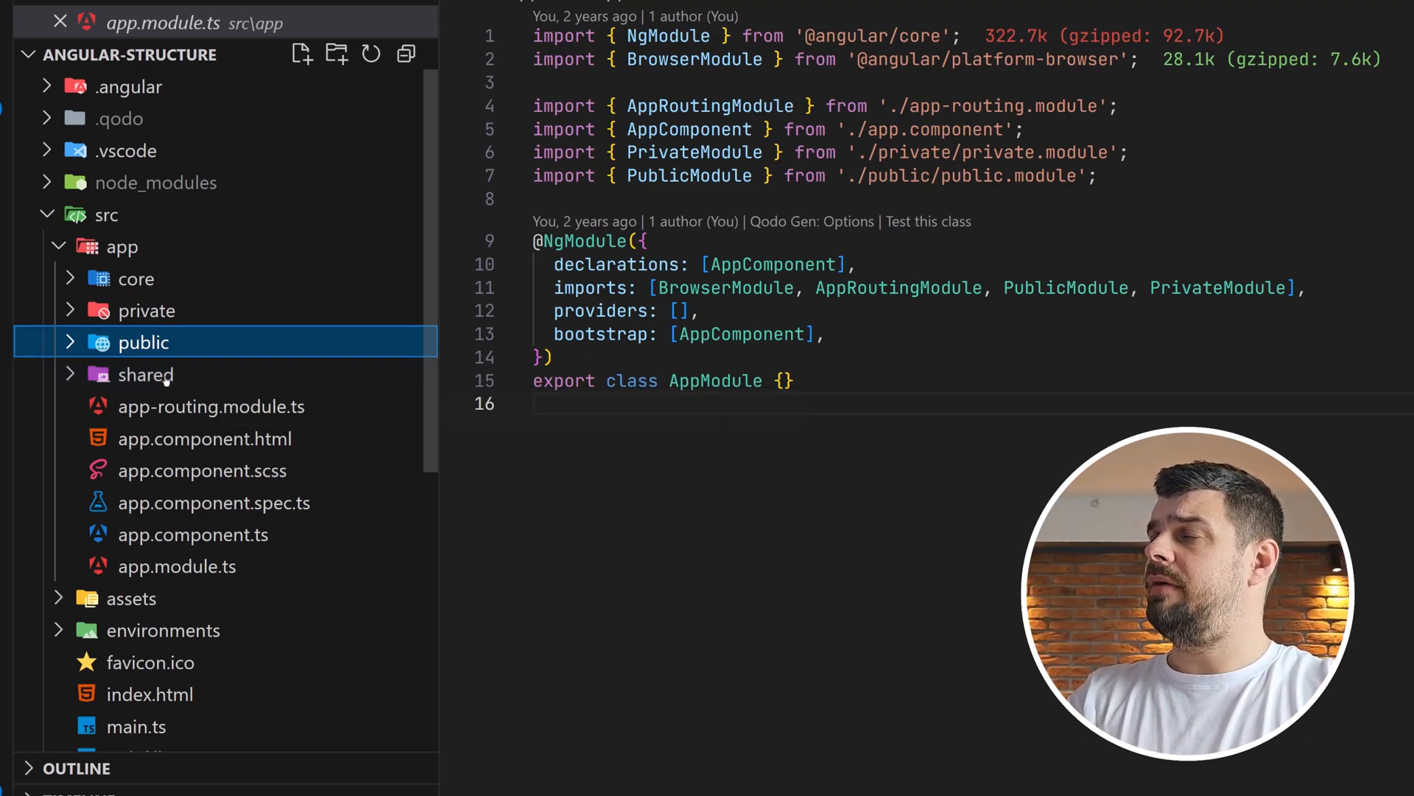
mouse_move(144, 374)
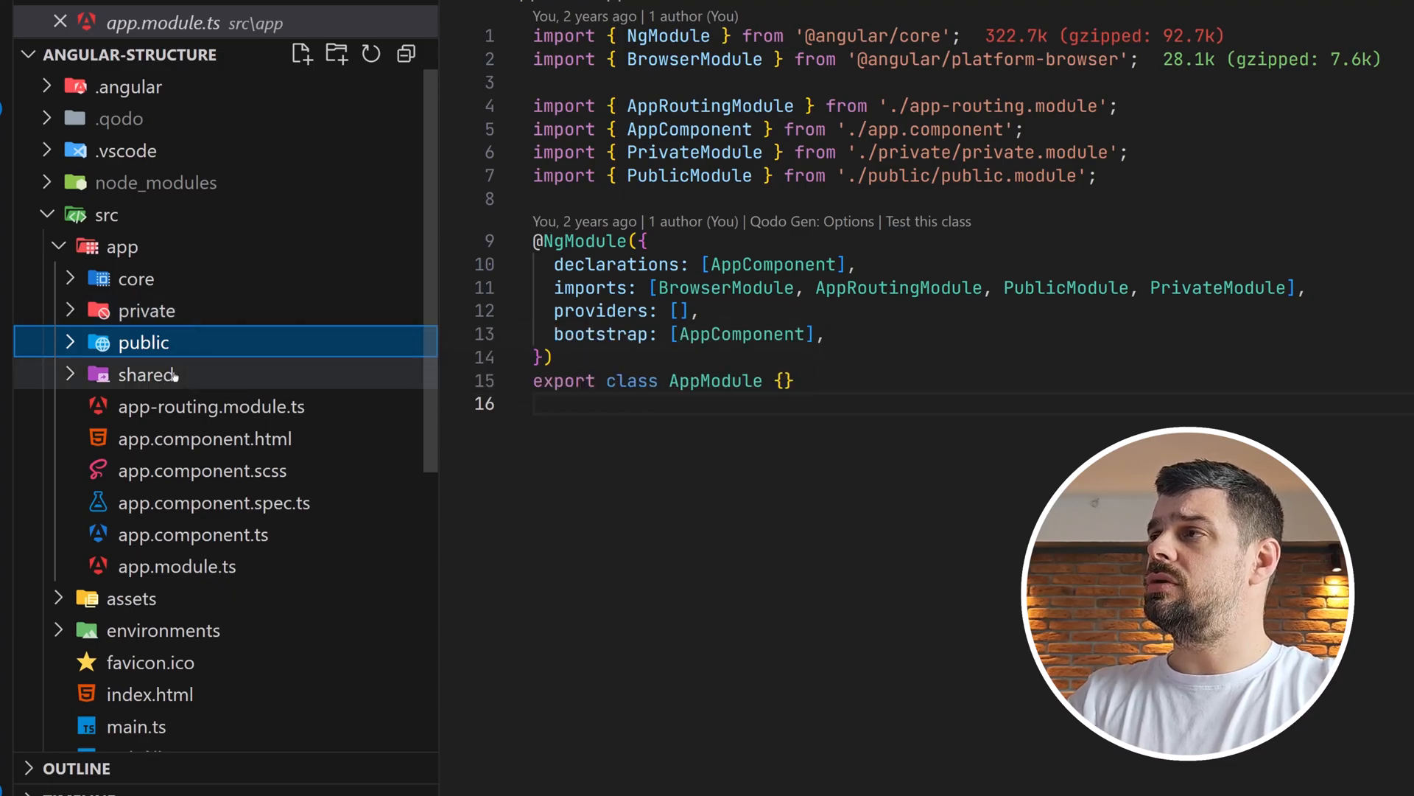
click(140, 278)
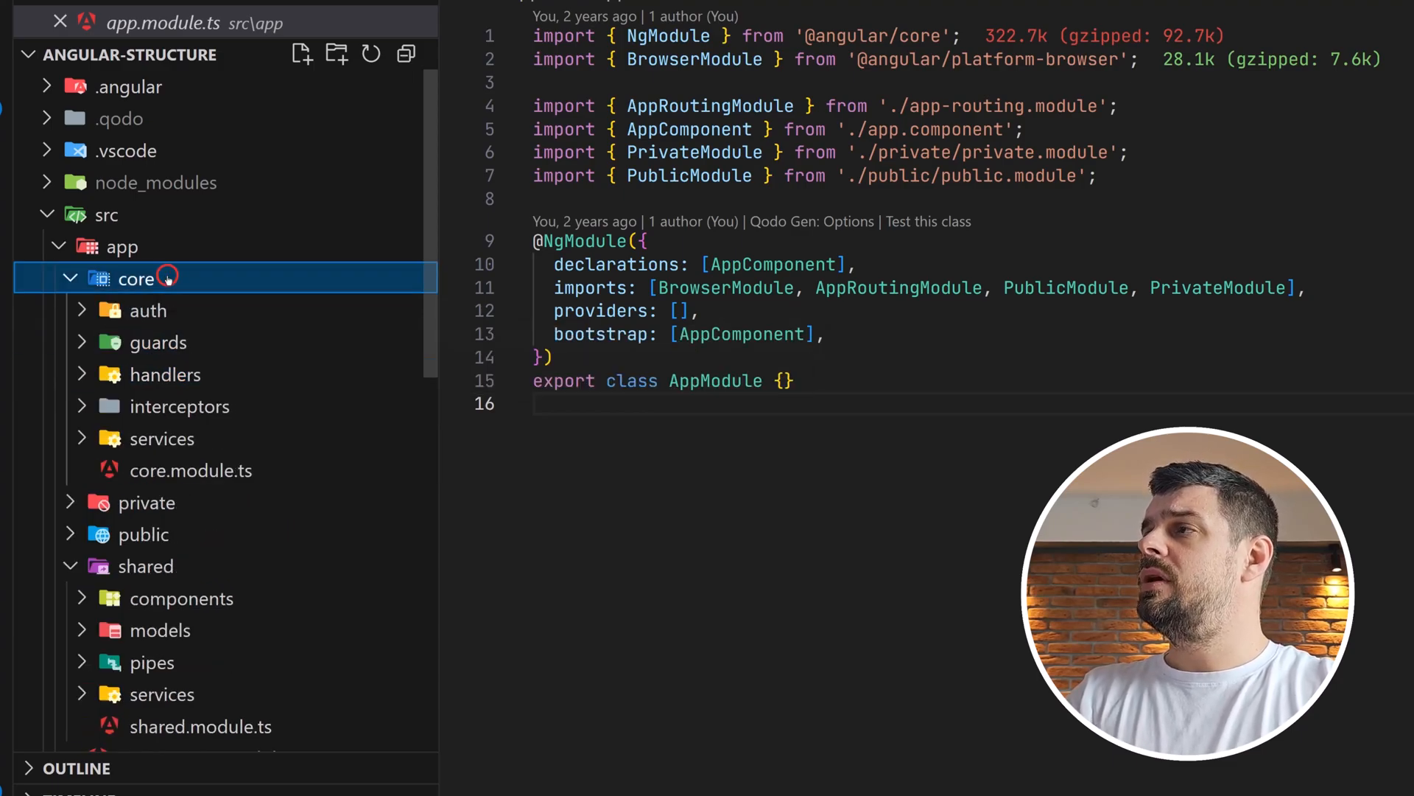
click(140, 279)
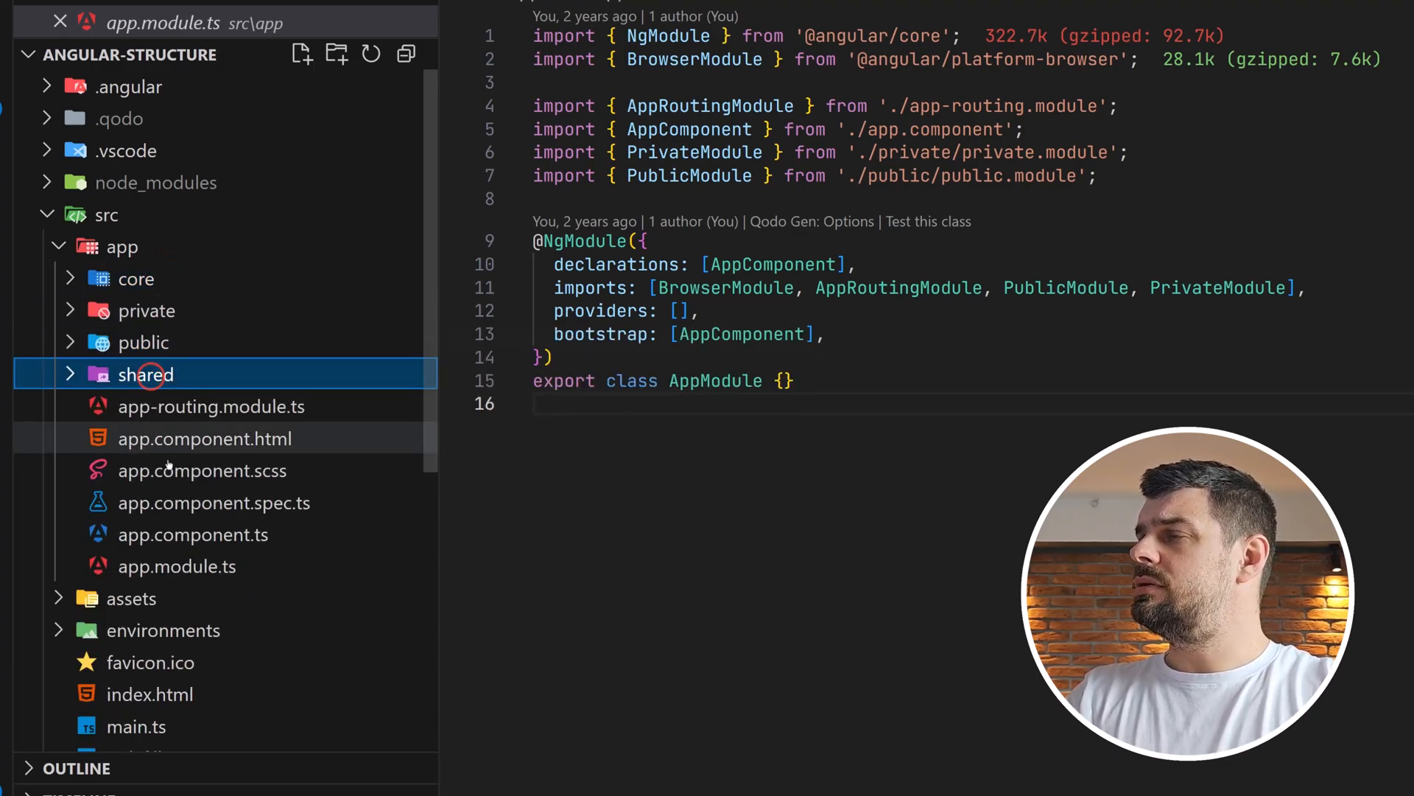
click(176, 566)
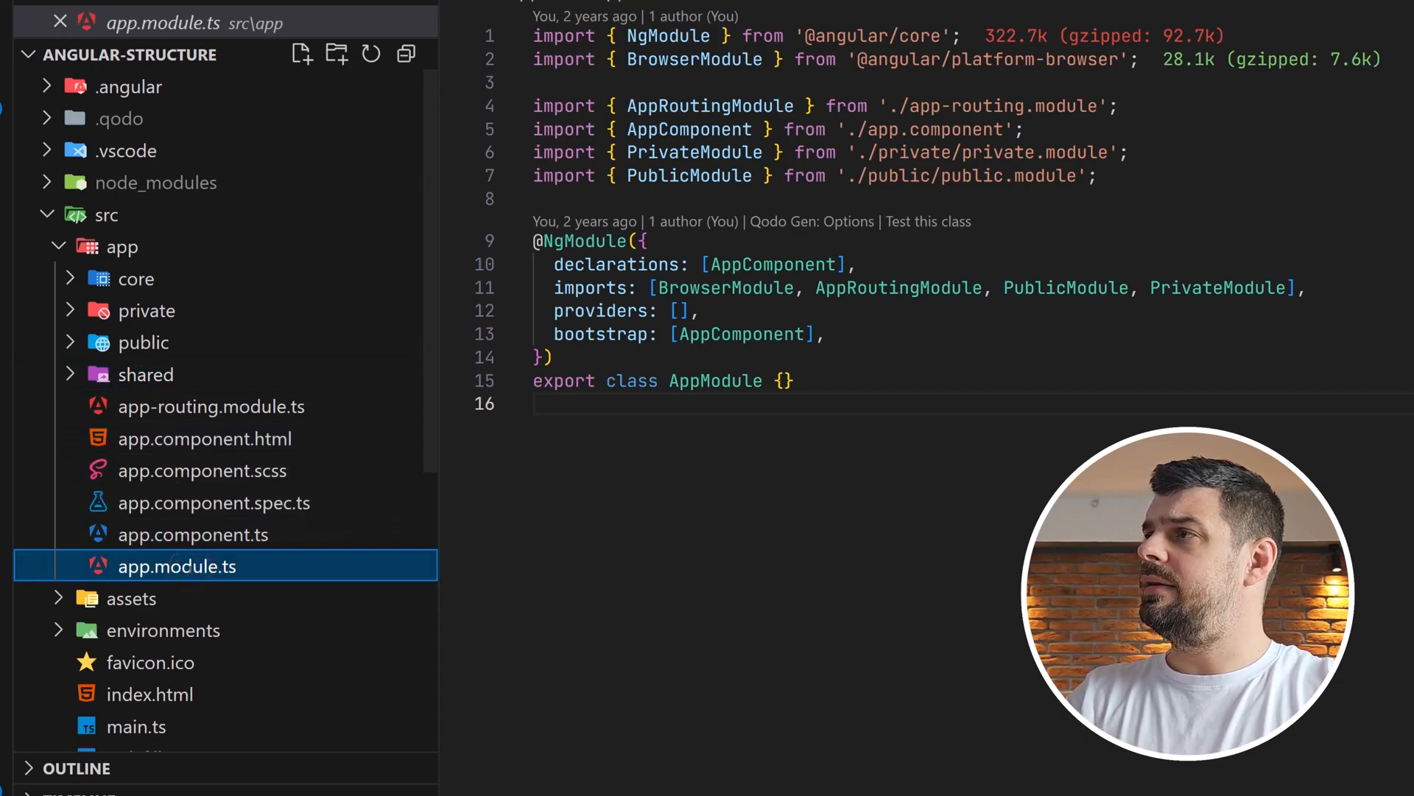
mouse_move(144, 341)
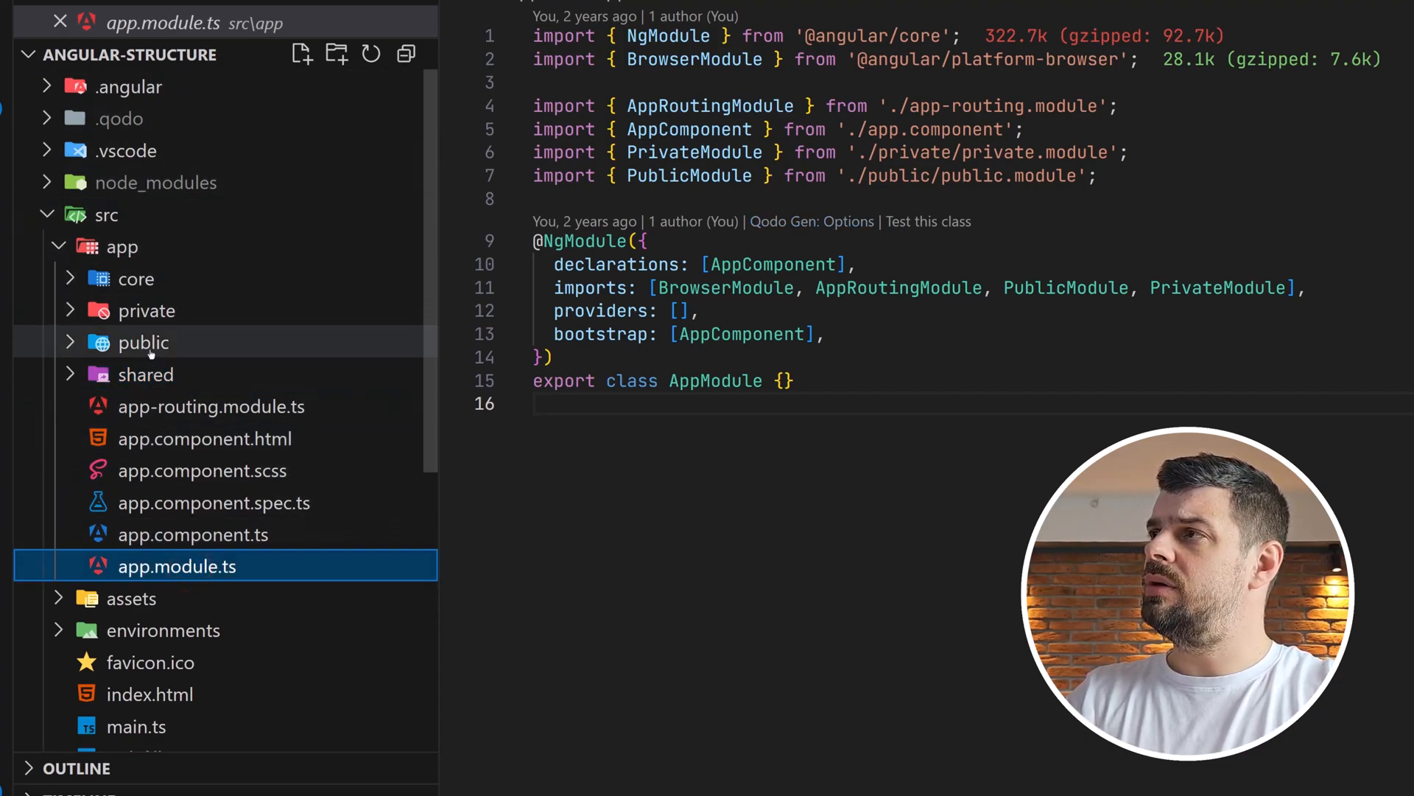
click(144, 341)
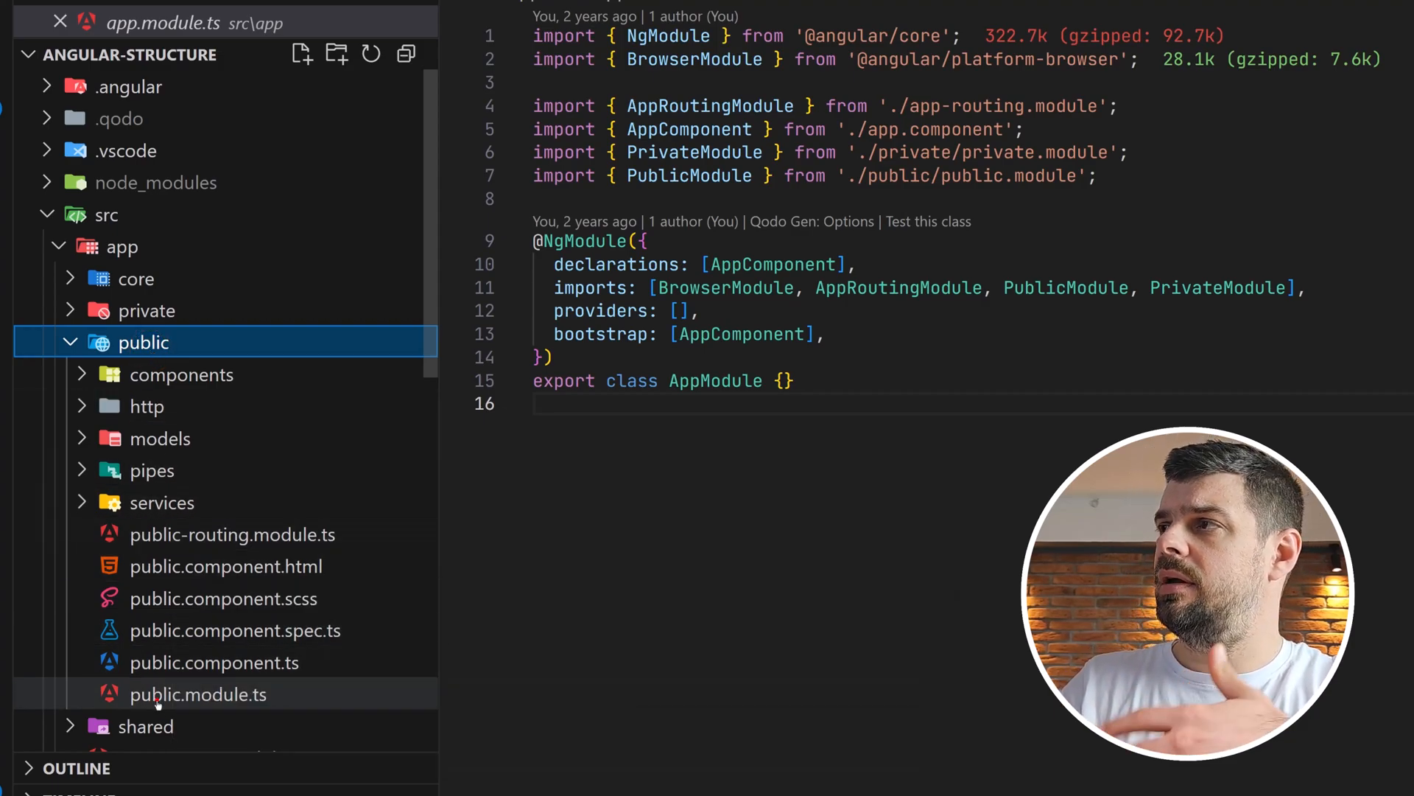
- Open public.module.ts to show PublicComponent and its CommonModule, PublicRoutingModule, SharedModule imports
double_click(198, 694)
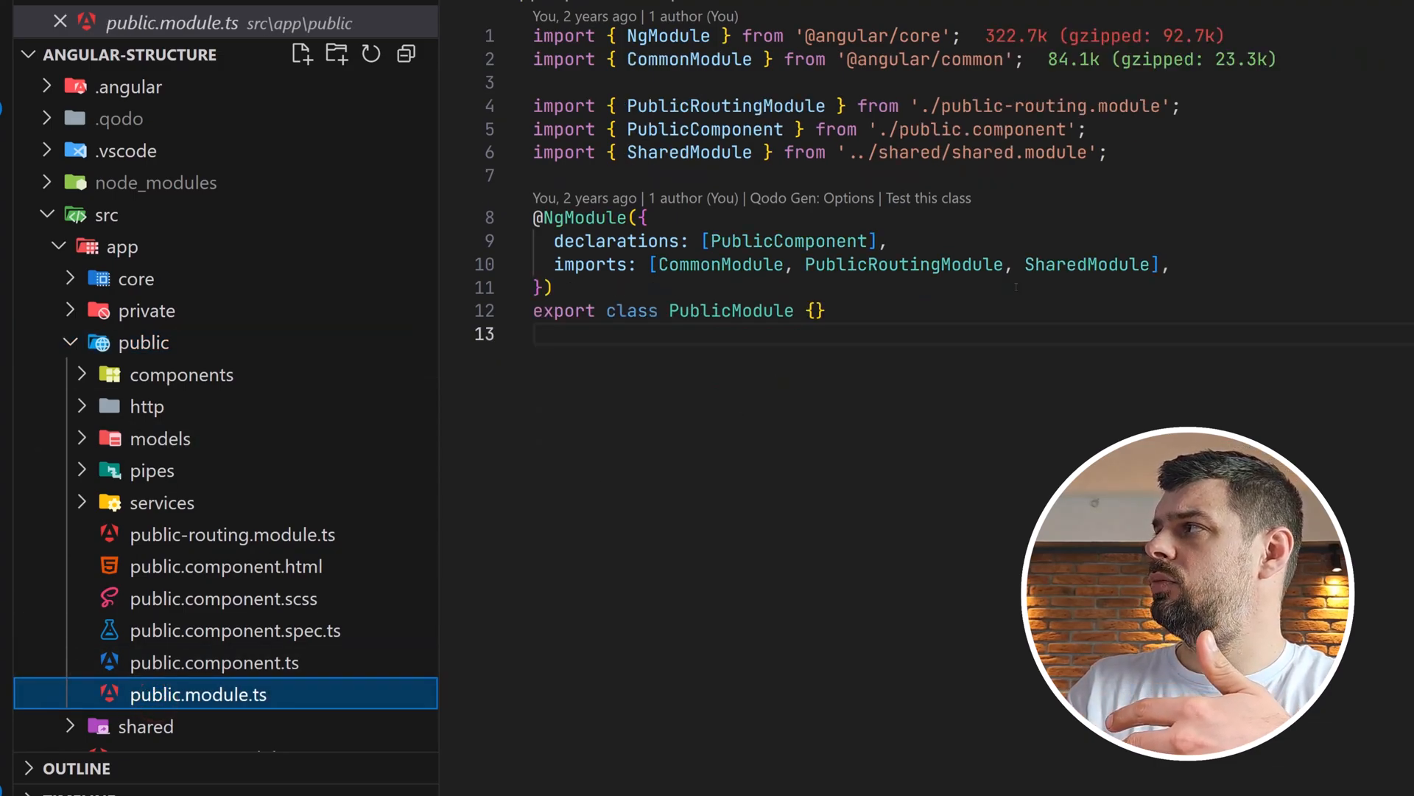
double_click(1087, 264)
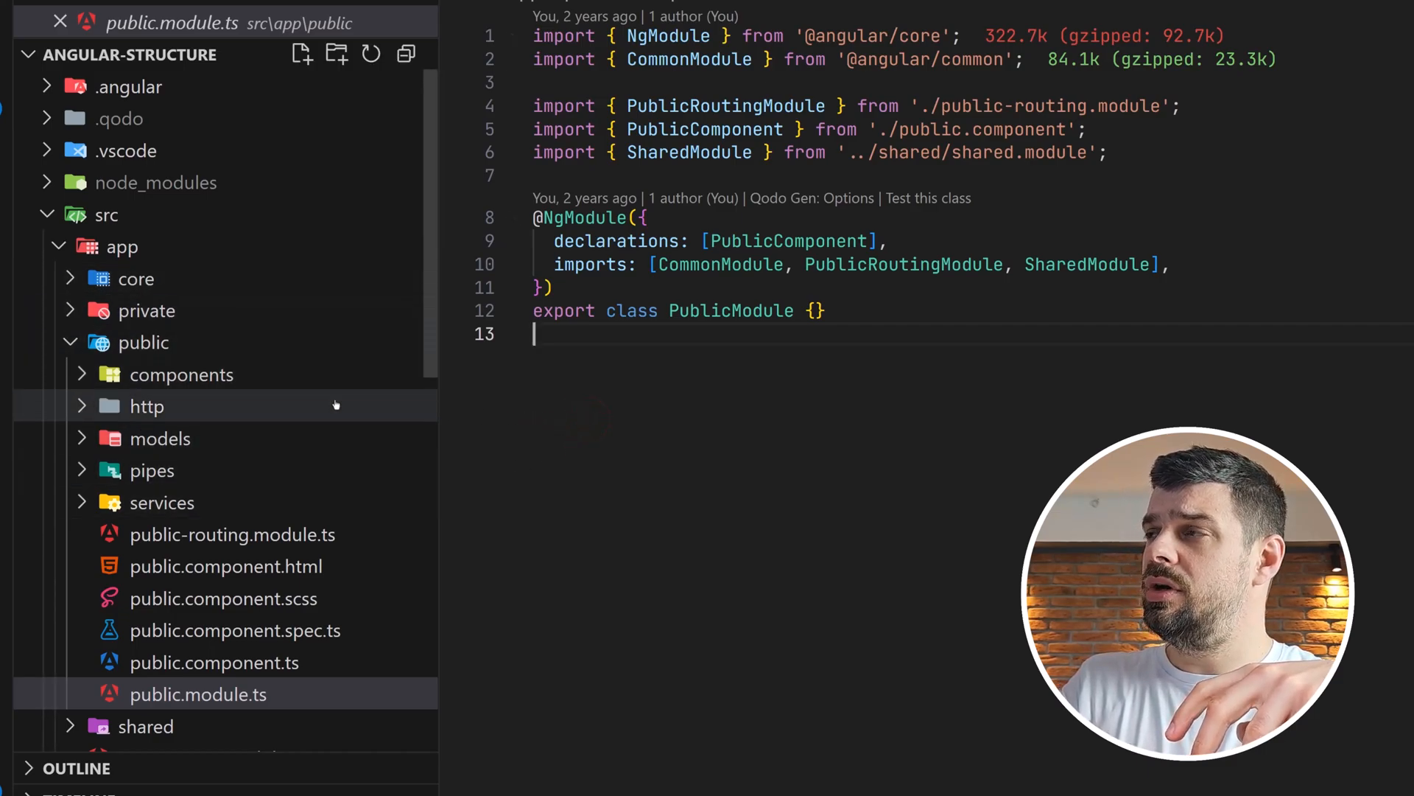
mouse_move(182, 375)
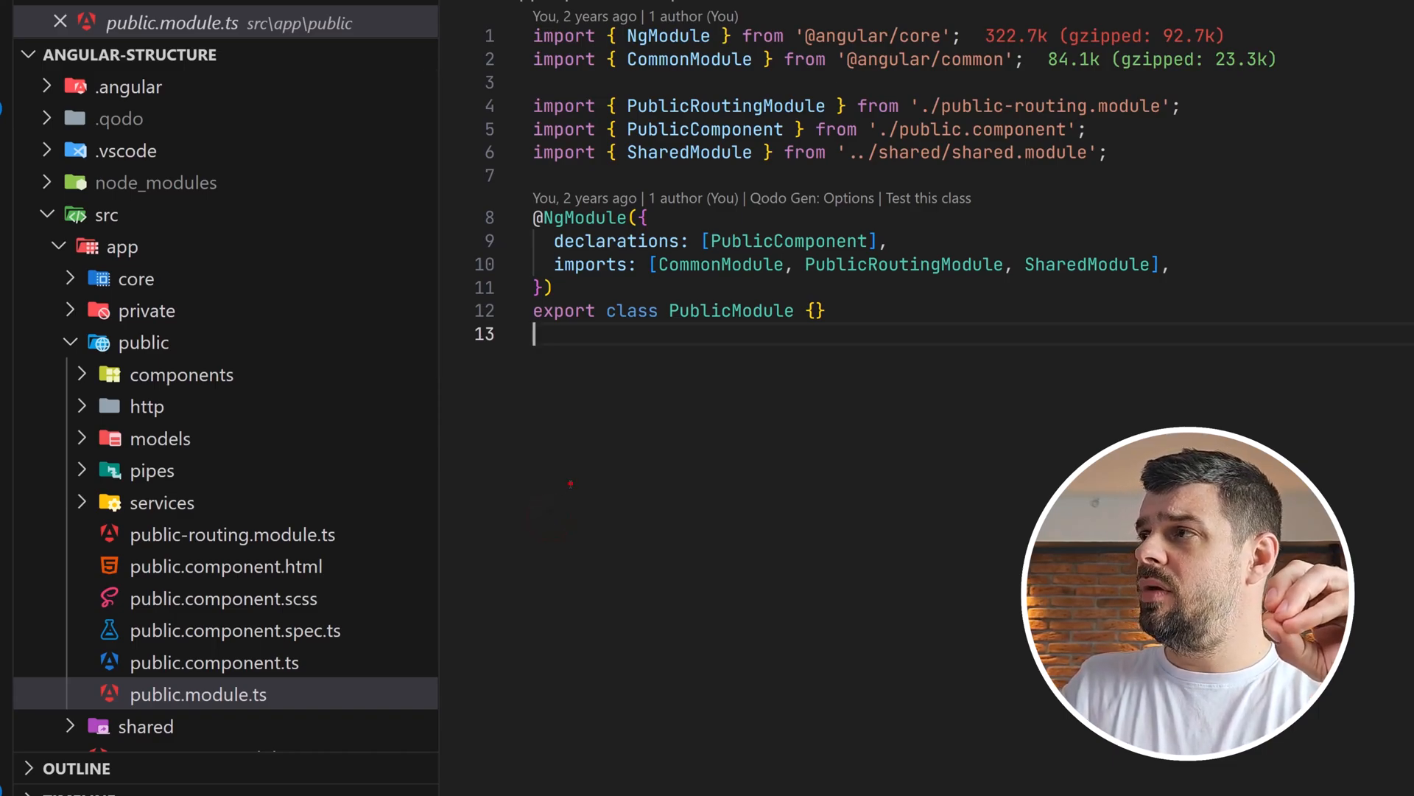
- Expand the public services folder, which holds only readme.txt
click(163, 503)
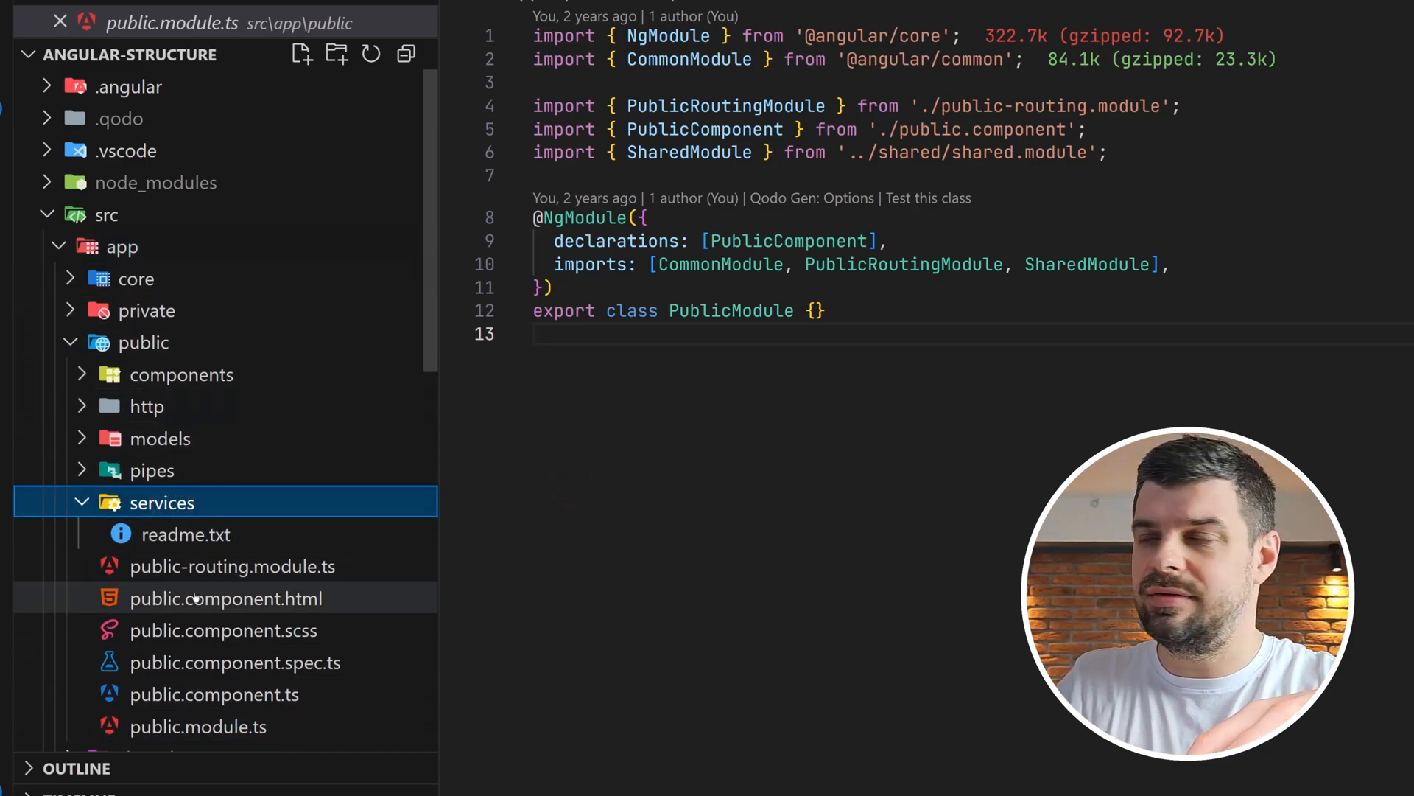
mouse_move(187, 534)
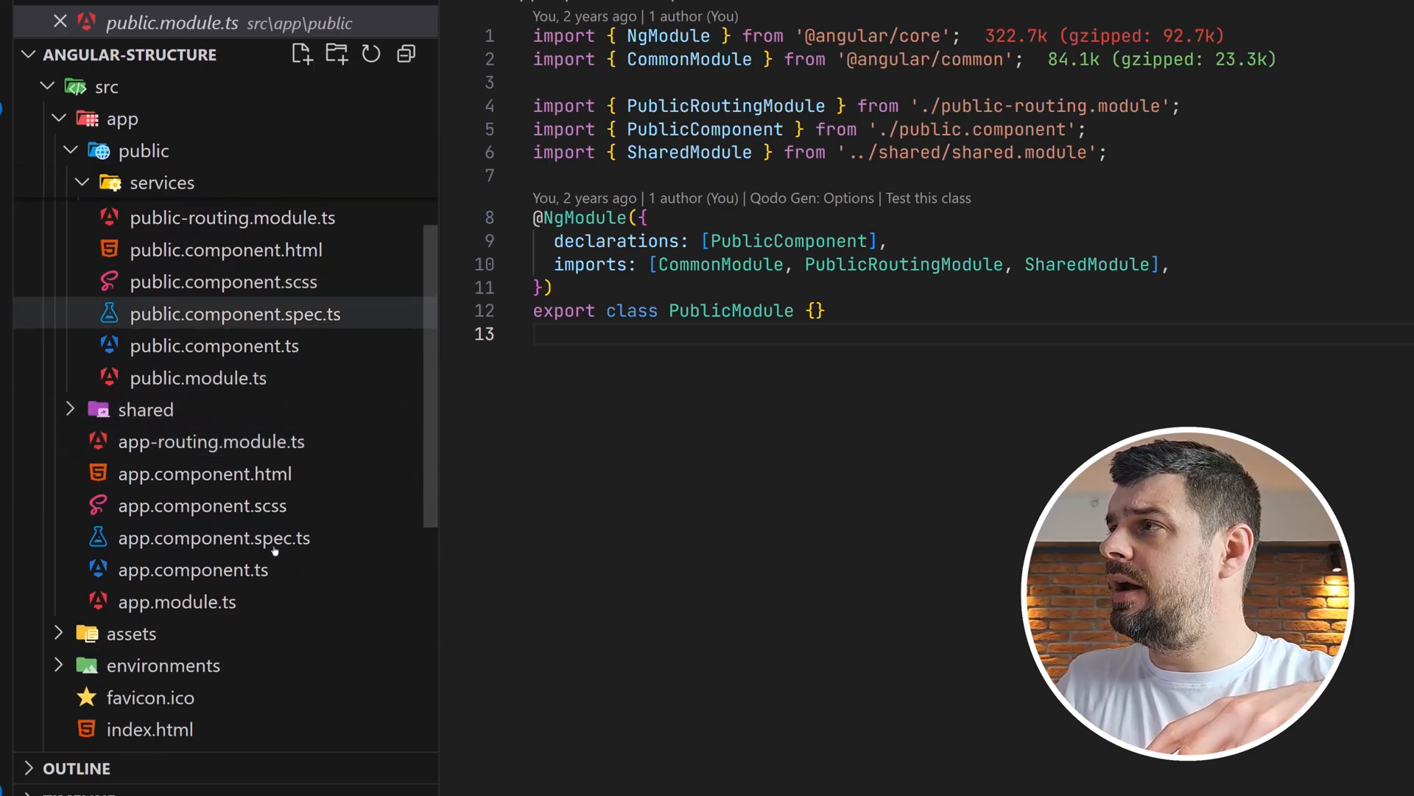
mouse_move(211, 441)
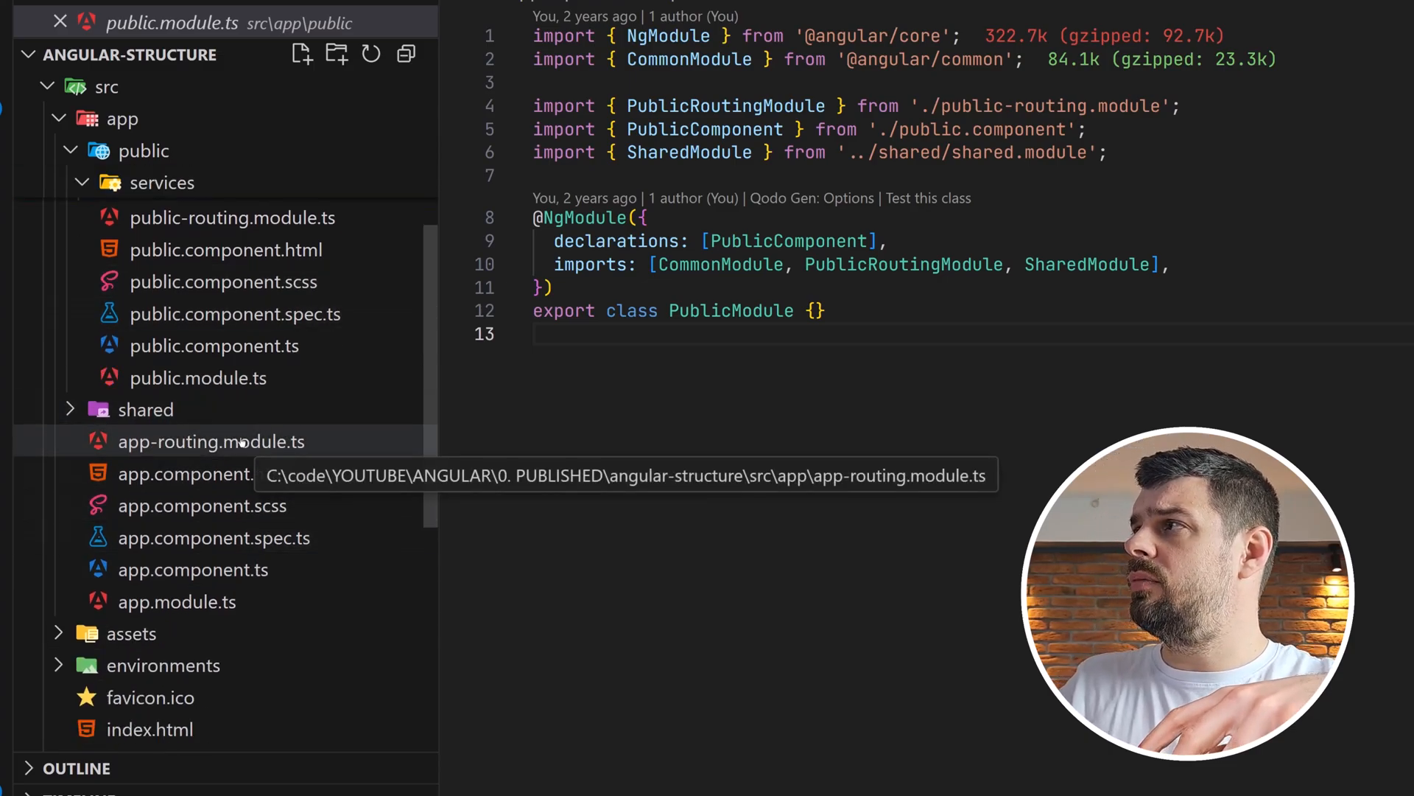
- Review app-routing.module.ts, then view app.component.html with its toolbar styles
click(211, 441)
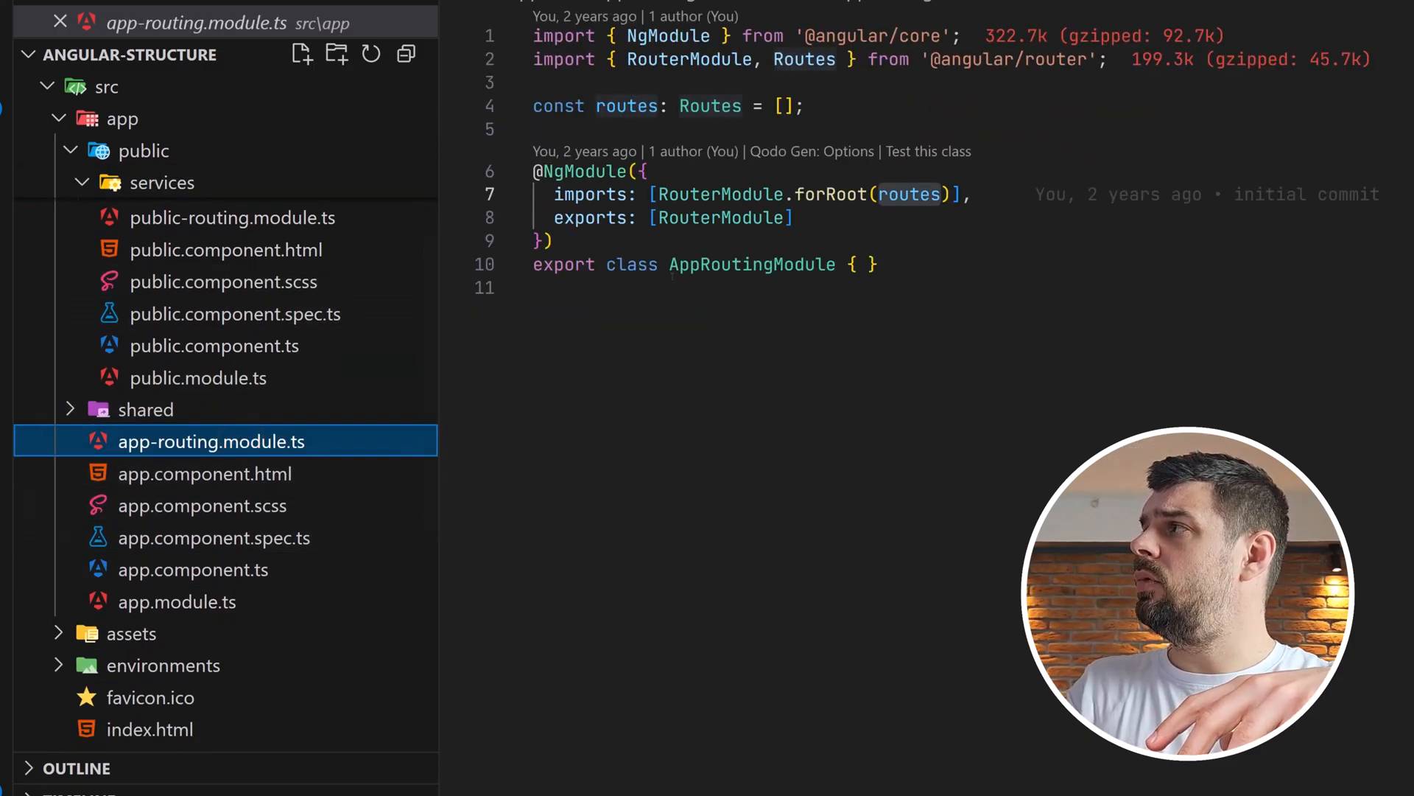
click(711, 105)
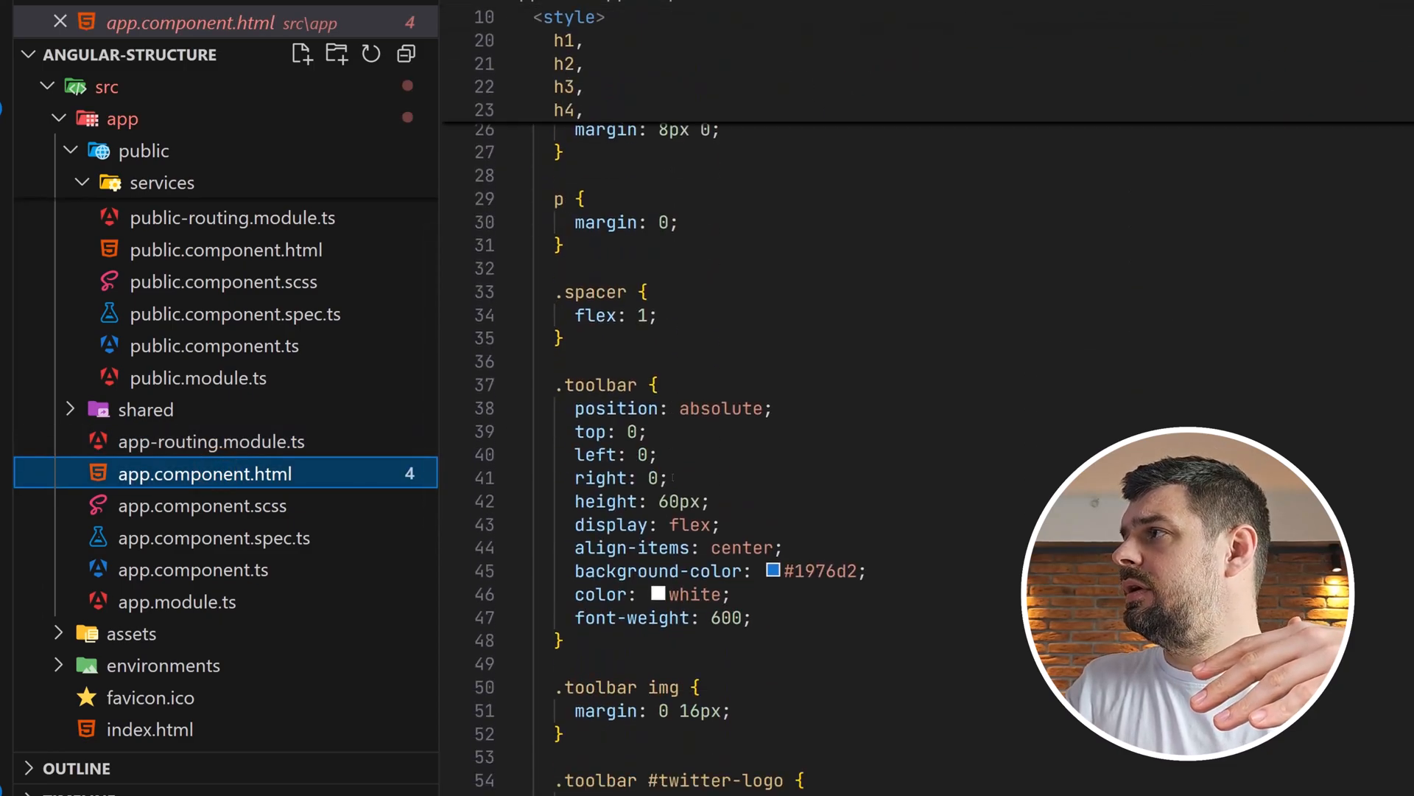
scroll(down, 3)
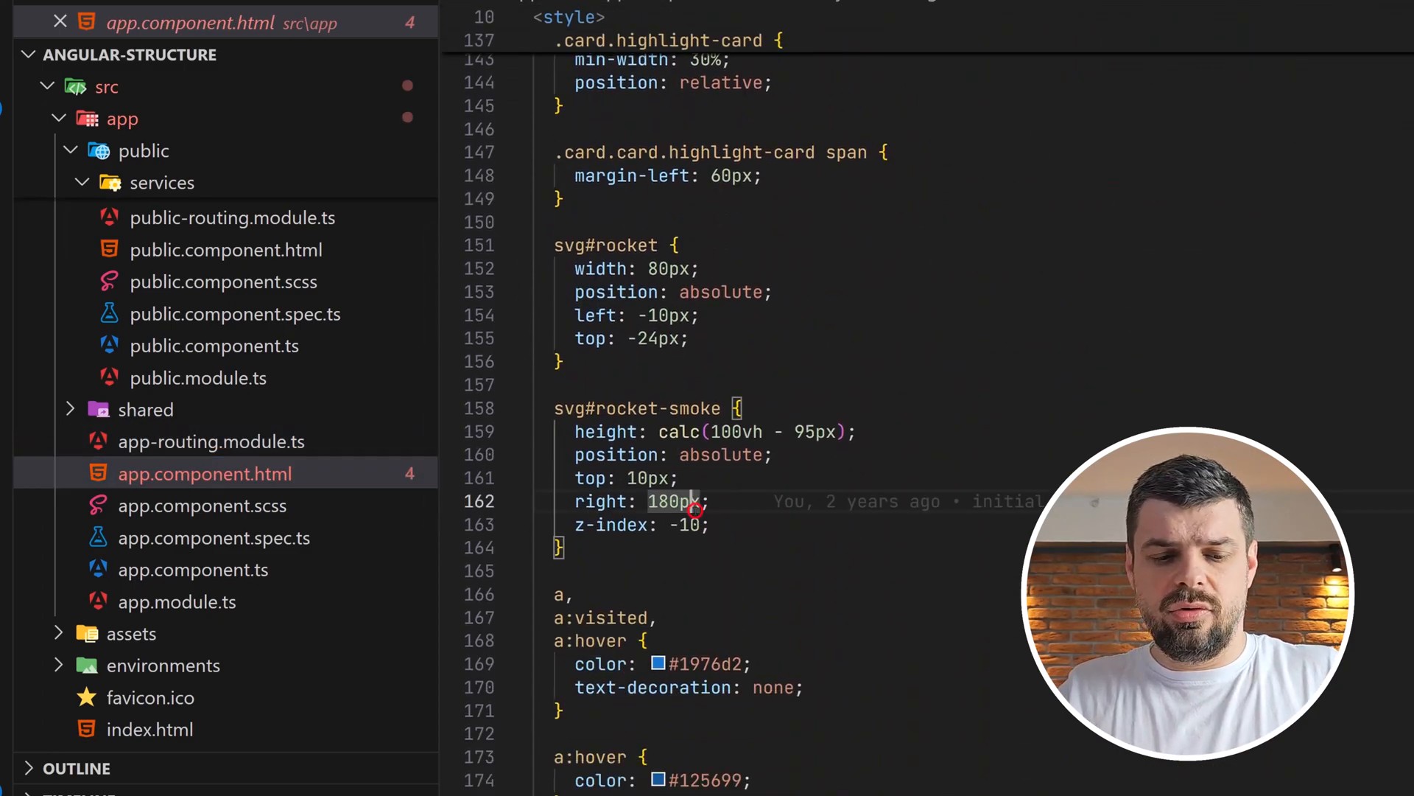
text(rout)
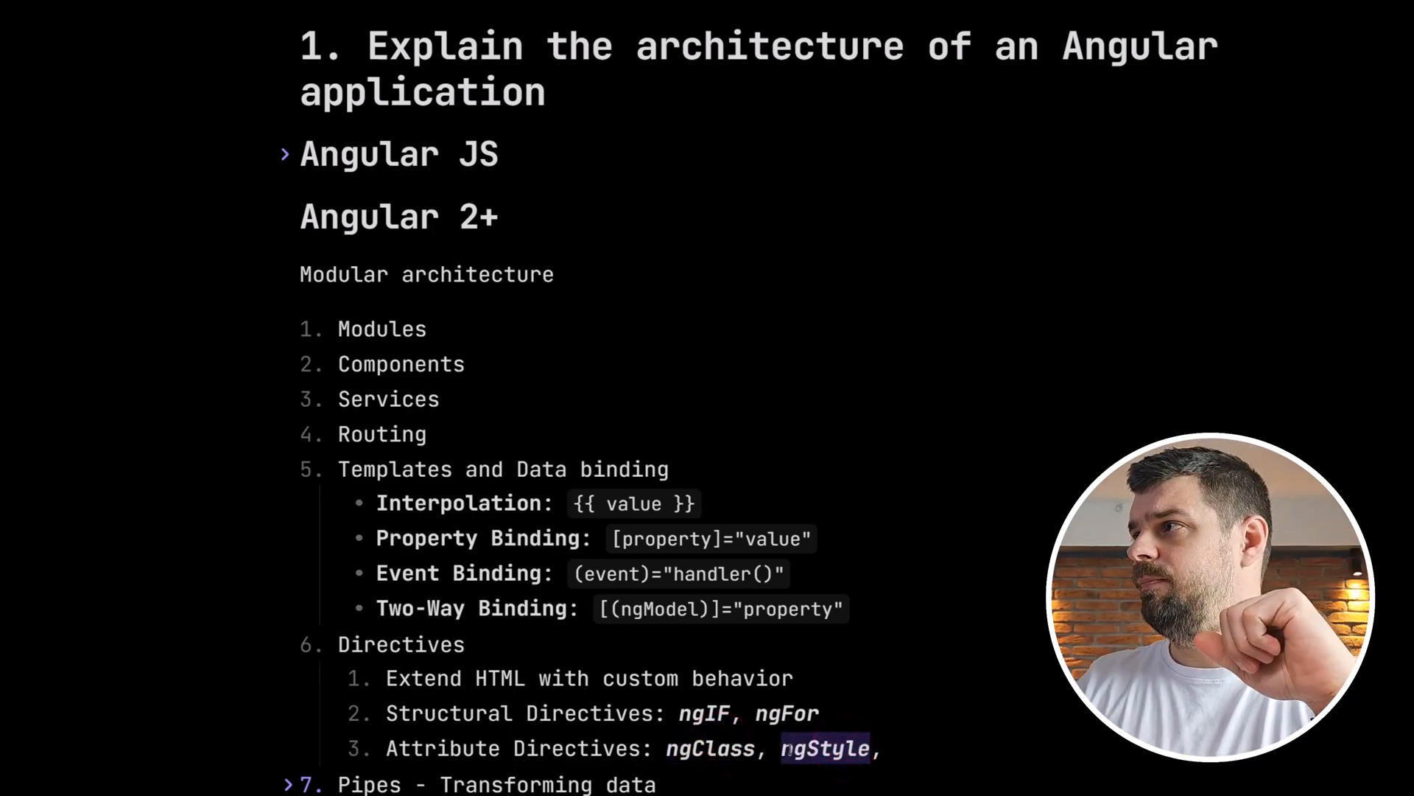
- Collapse the data binding and directives sub-lists, leaving Pipes expanded
scroll(down, 3)
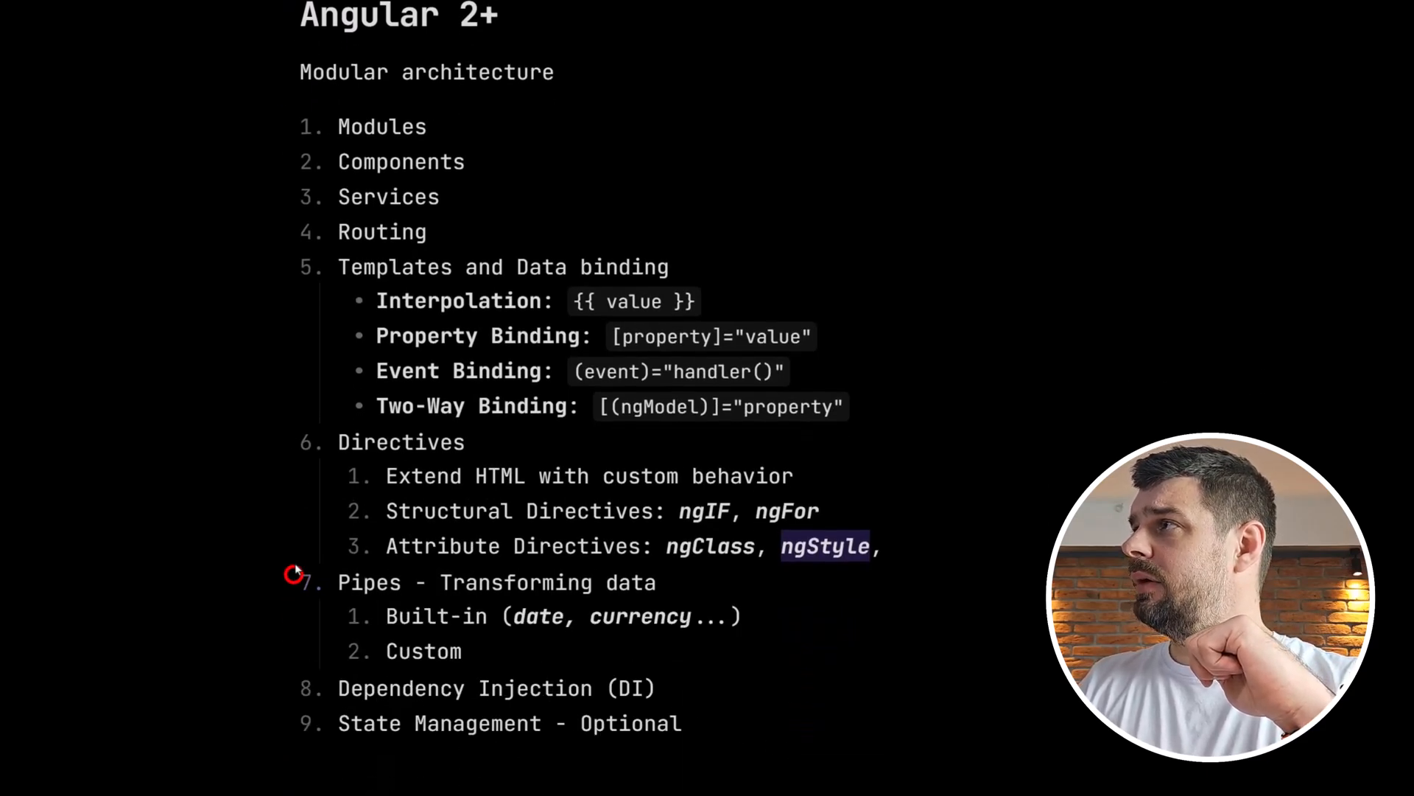
click(300, 266)
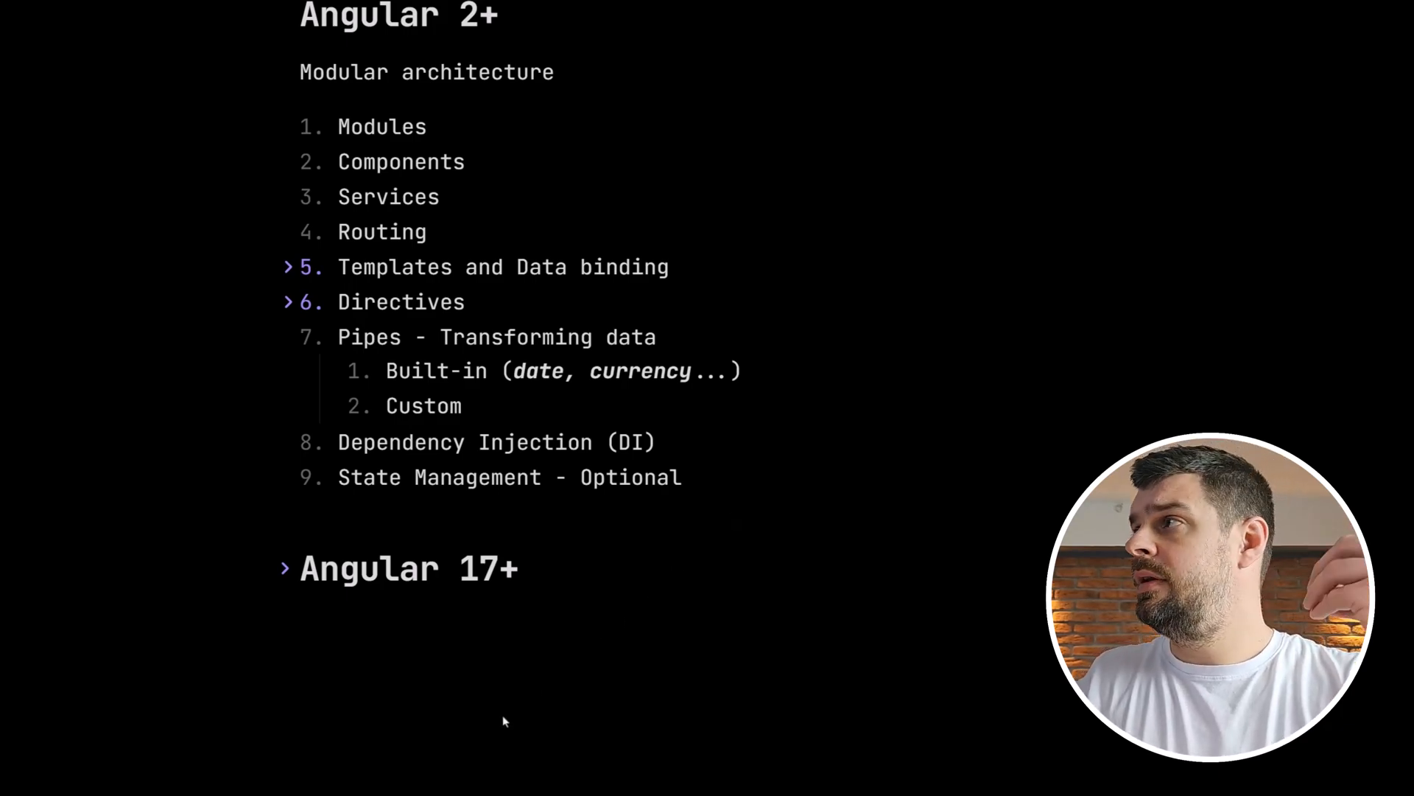
click(289, 337)
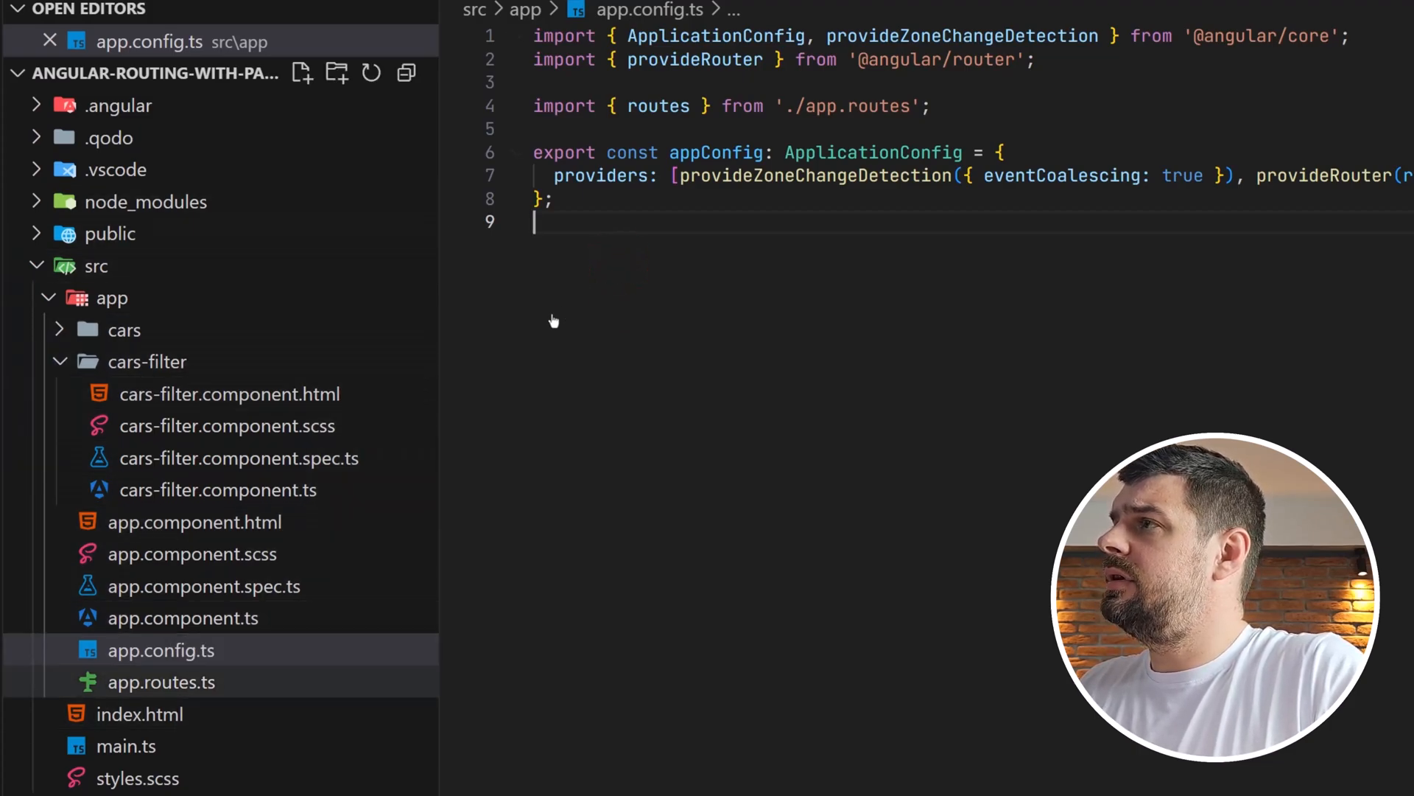
- Open the angular-routing-with-params project's app.component.ts from the Explorer
click(182, 650)
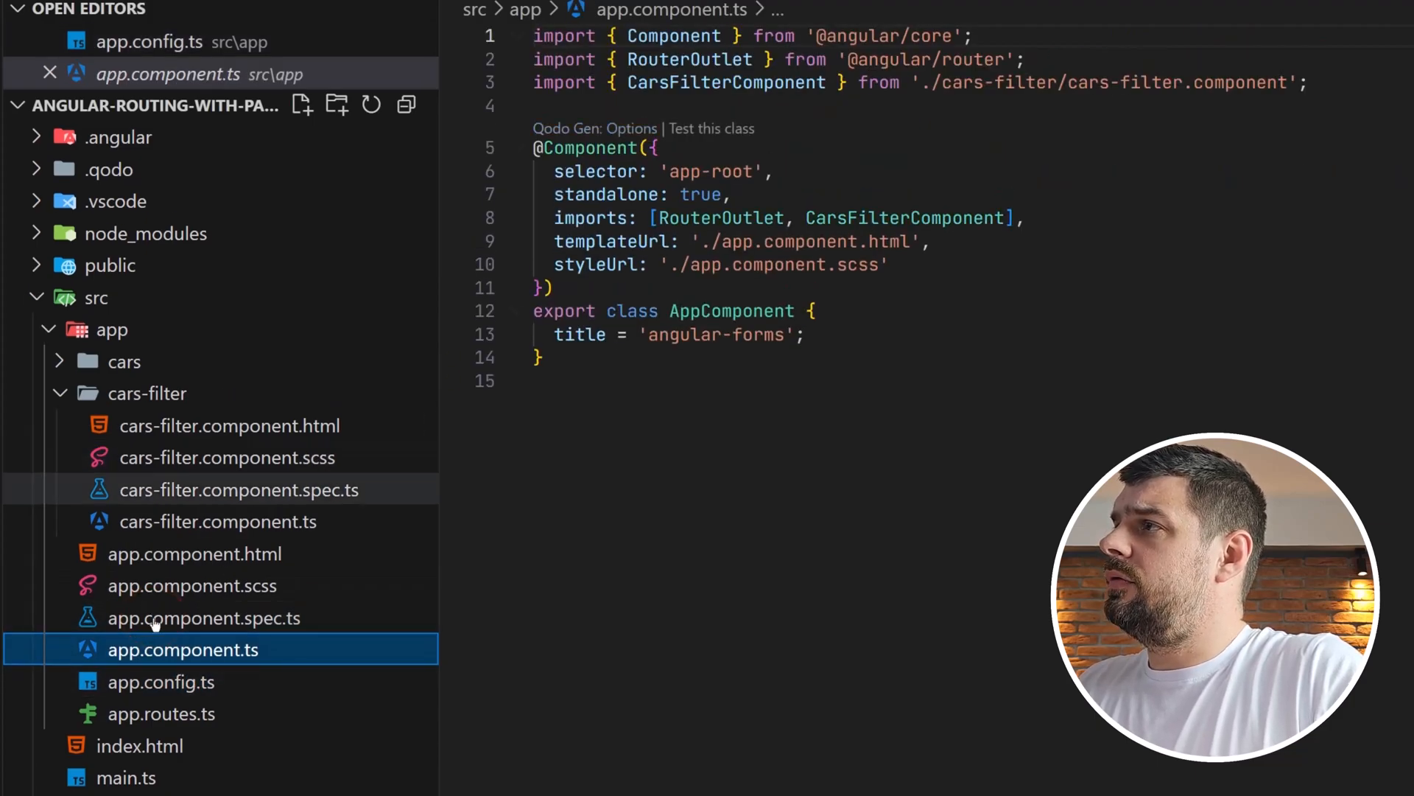
click(161, 680)
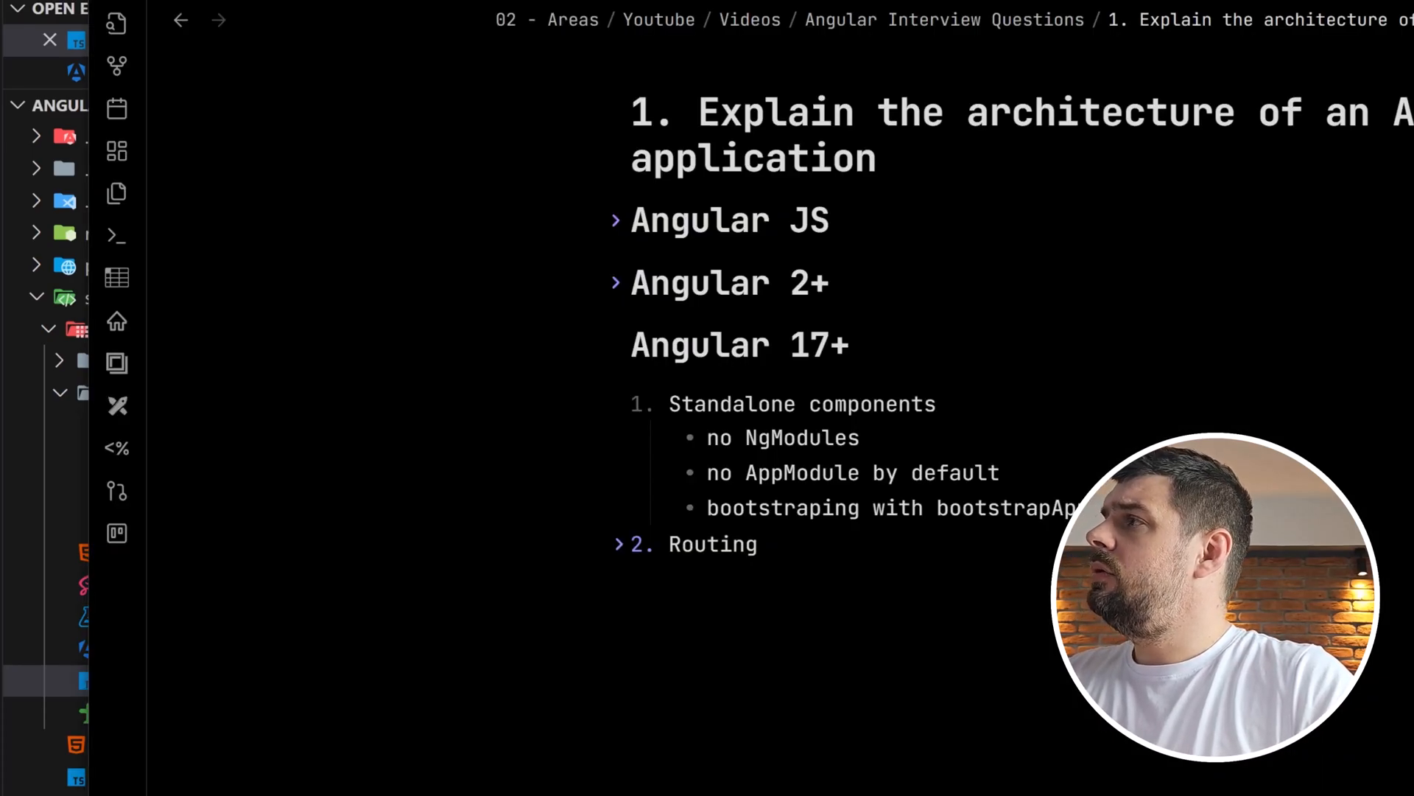
- Show the Angular 17+ standalone components and routing notes in Obsidian
click(617, 544)
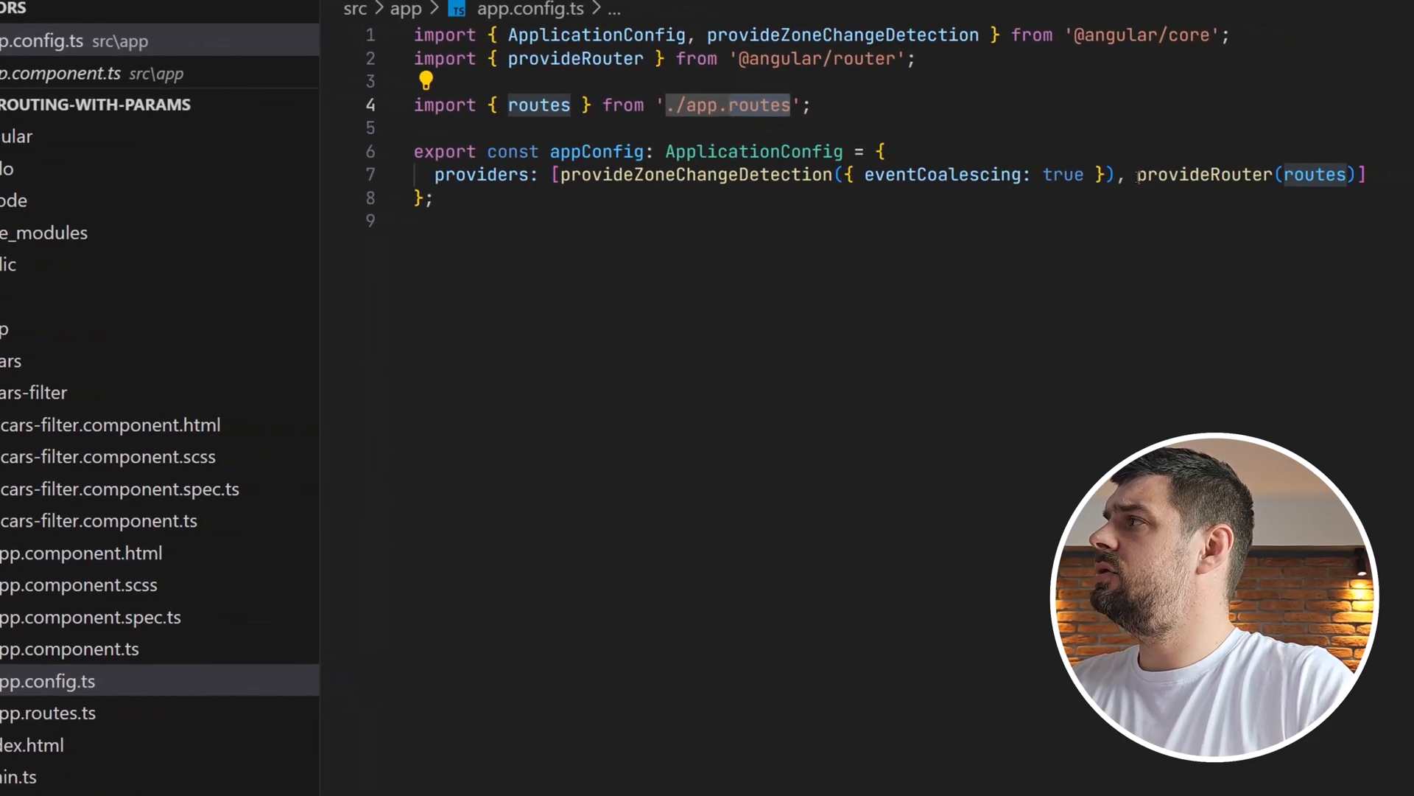
mouse_move(1204, 174)
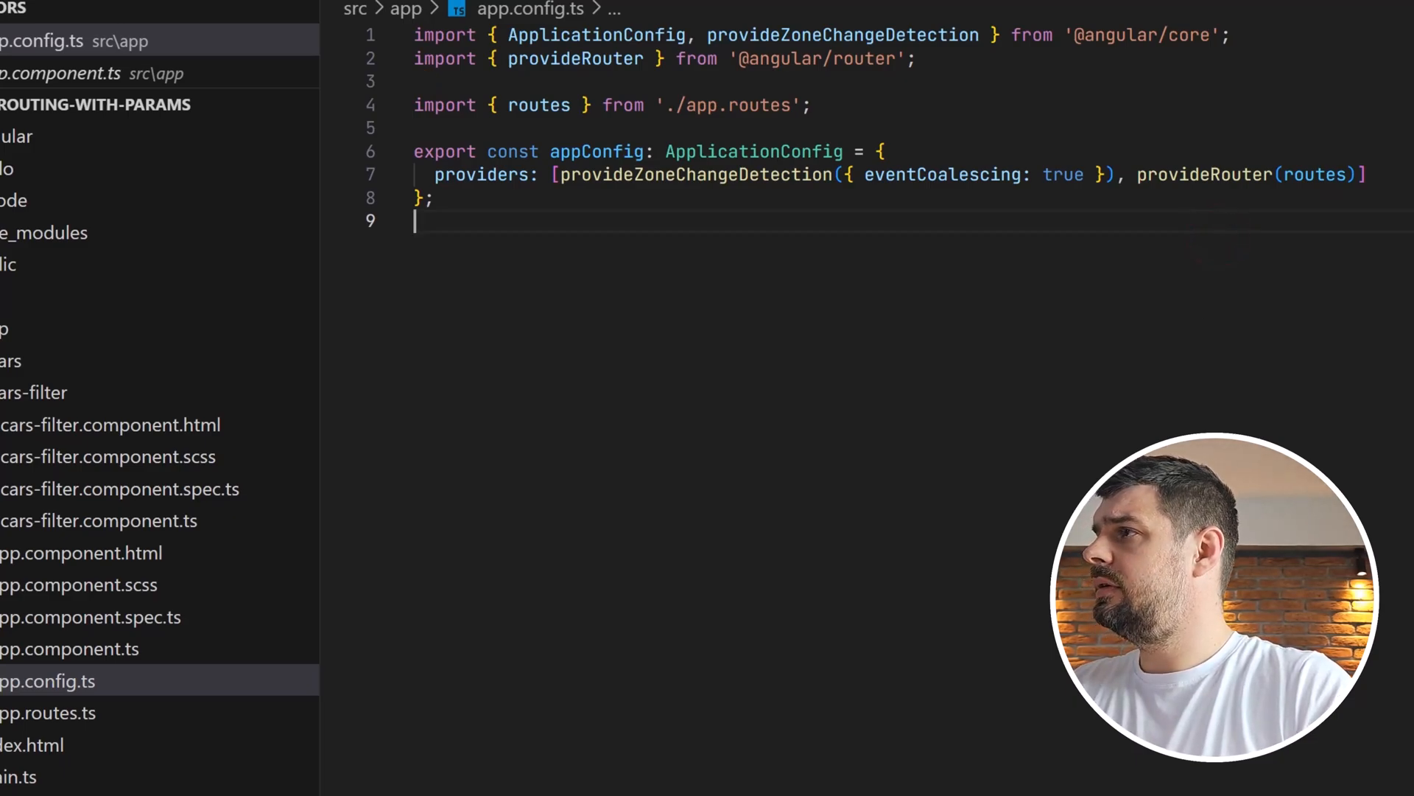
- Open the angular-structure project's app-routing.module.ts with its empty routes array
click(200, 711)
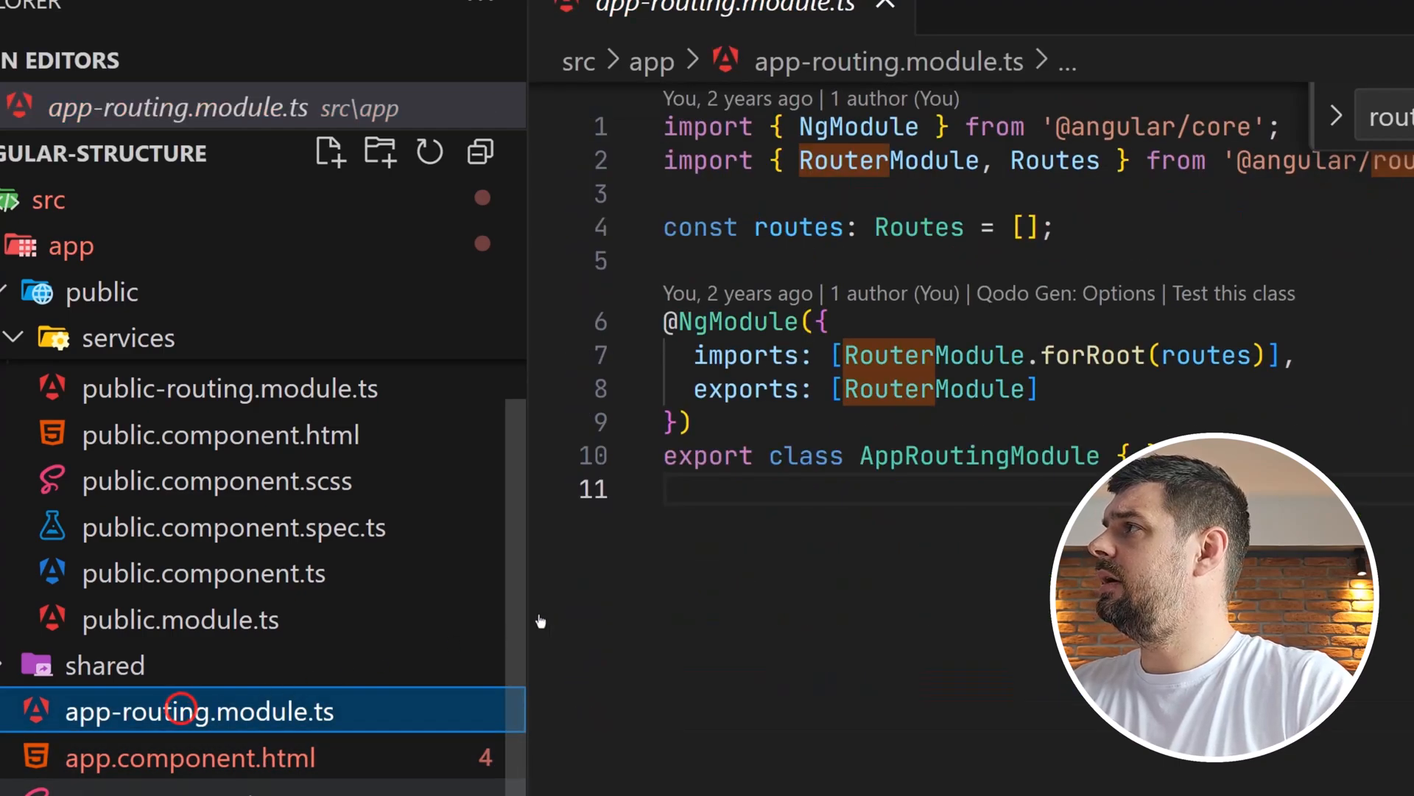